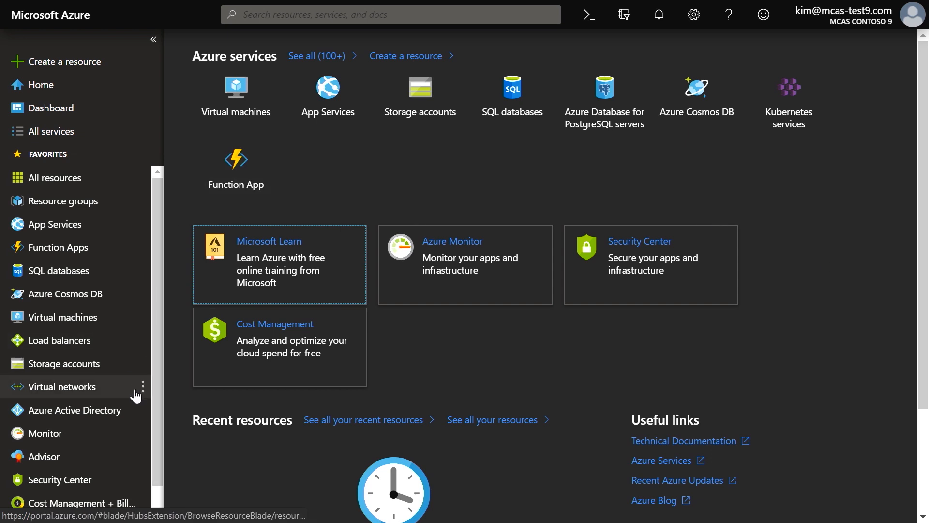
Step: Open Azure Active Directory for MCAS Contoso 9 and go to Conditional Access
left_click(74, 410)
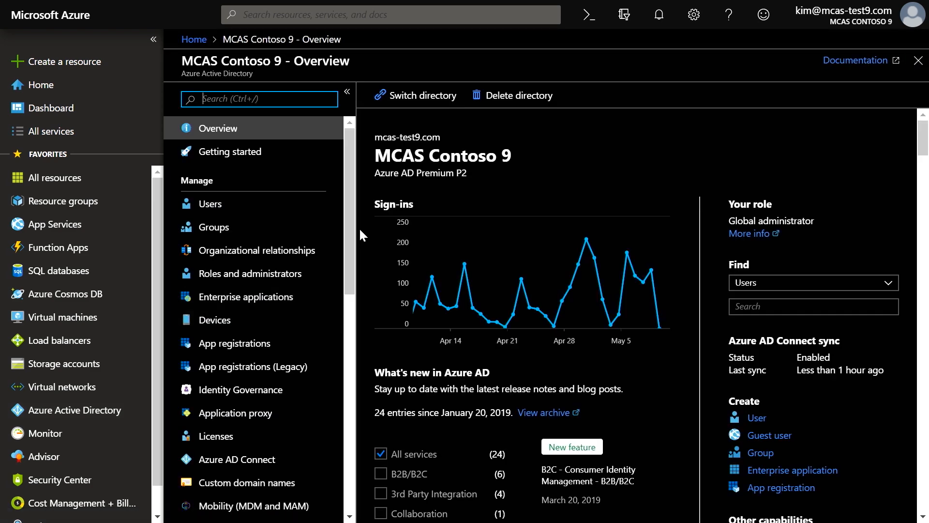
scroll("down", 3)
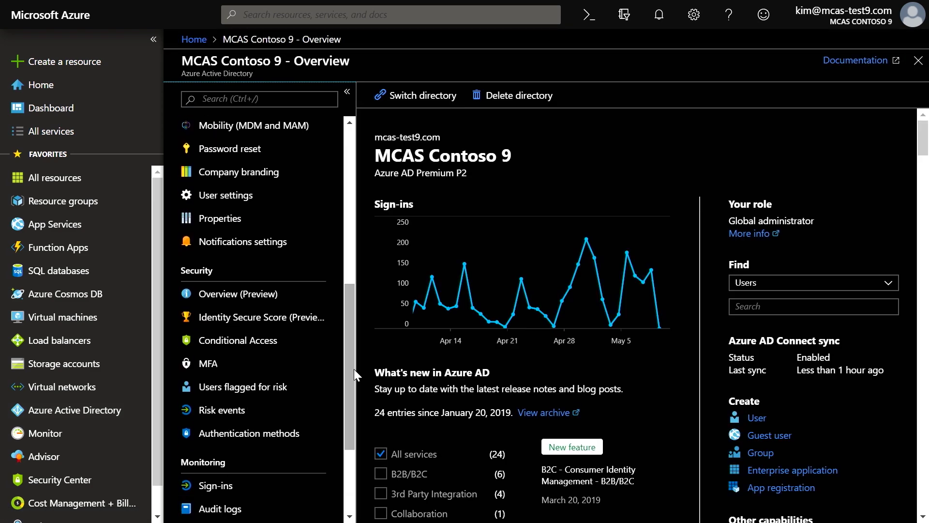
left_click(238, 341)
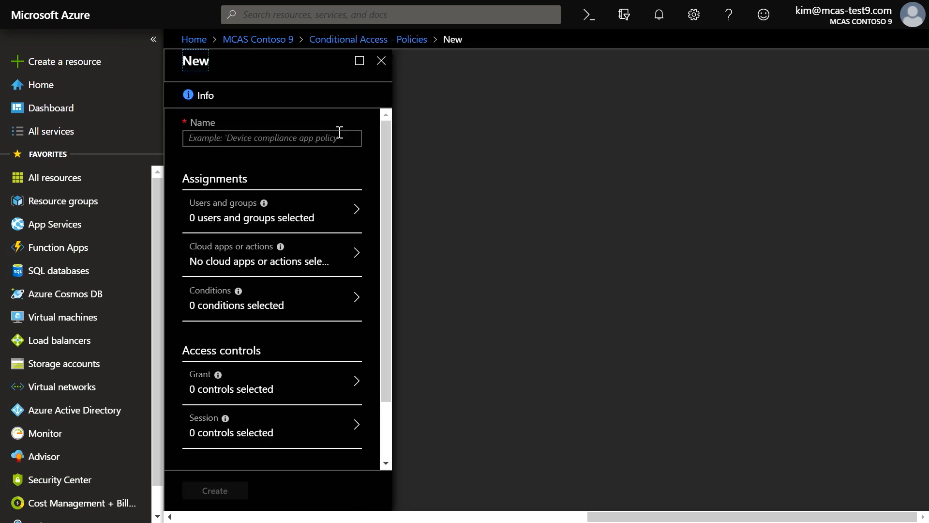
Step: Name the policy 'Limit downloads in Salesforce' and include All guest users
type("Limit downloads in Salesforce")
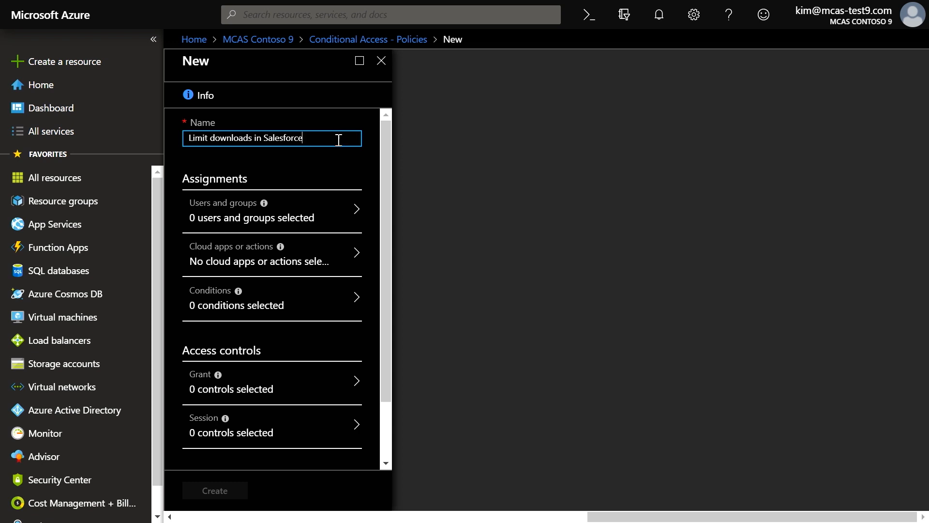
left_click(272, 210)
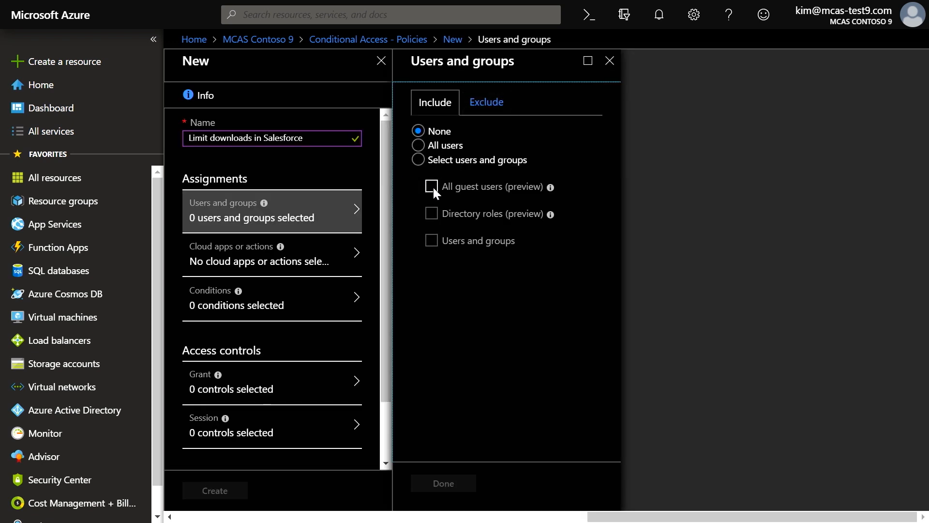
left_click(431, 186)
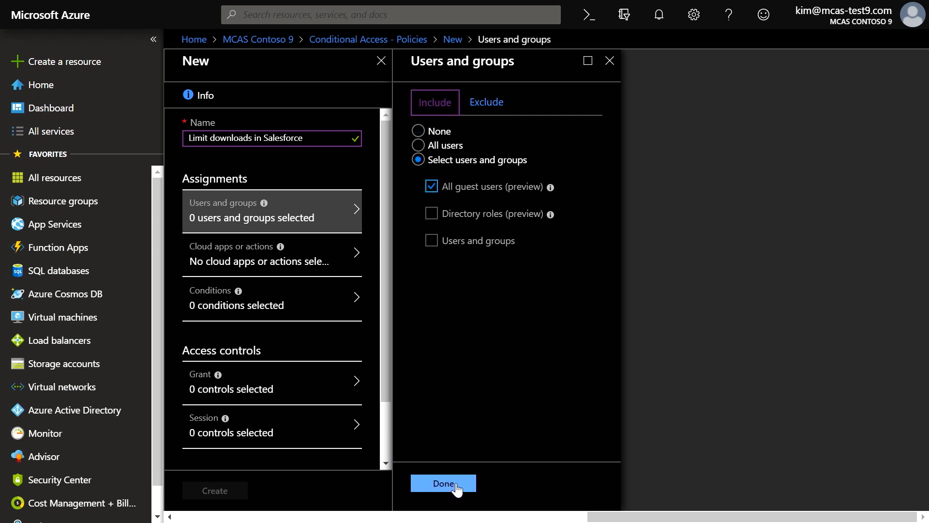
left_click(443, 483)
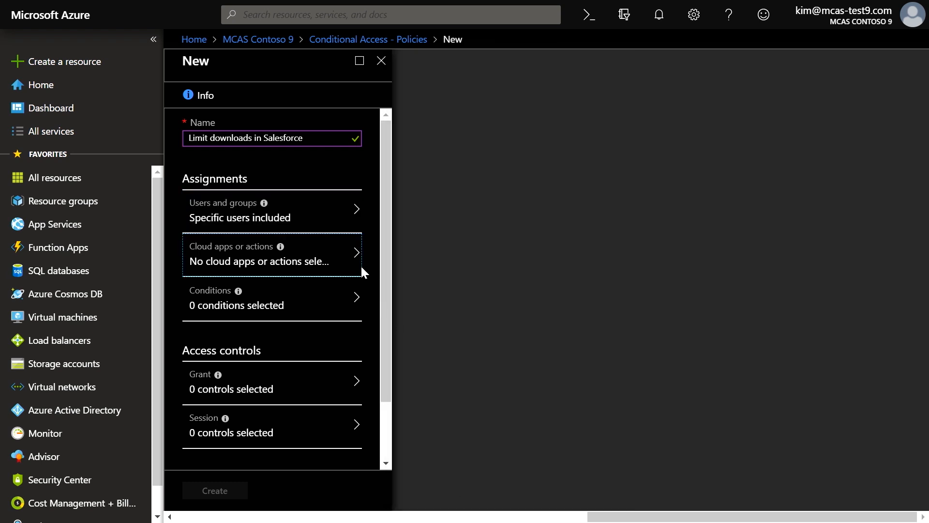
Step: Search 'sales' and select Salesforce - US as the policy's only cloud app
left_click(270, 253)
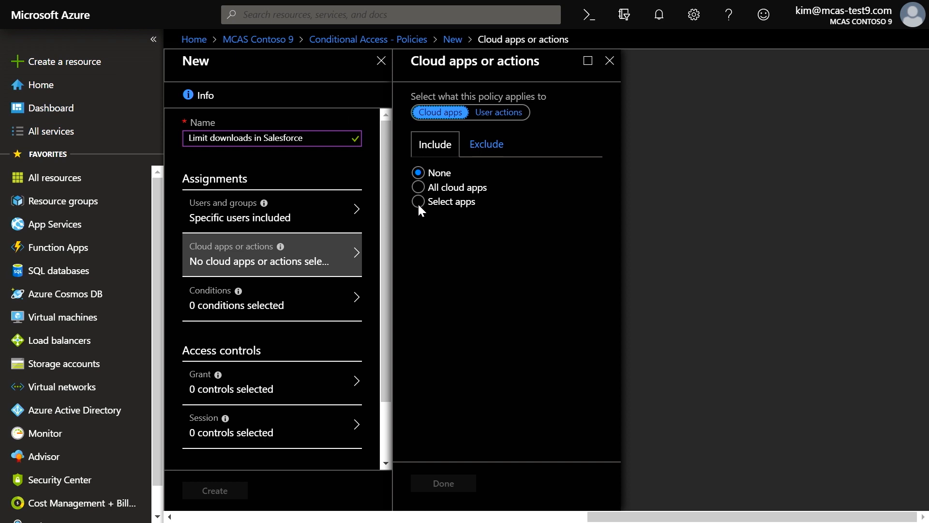
left_click(419, 202)
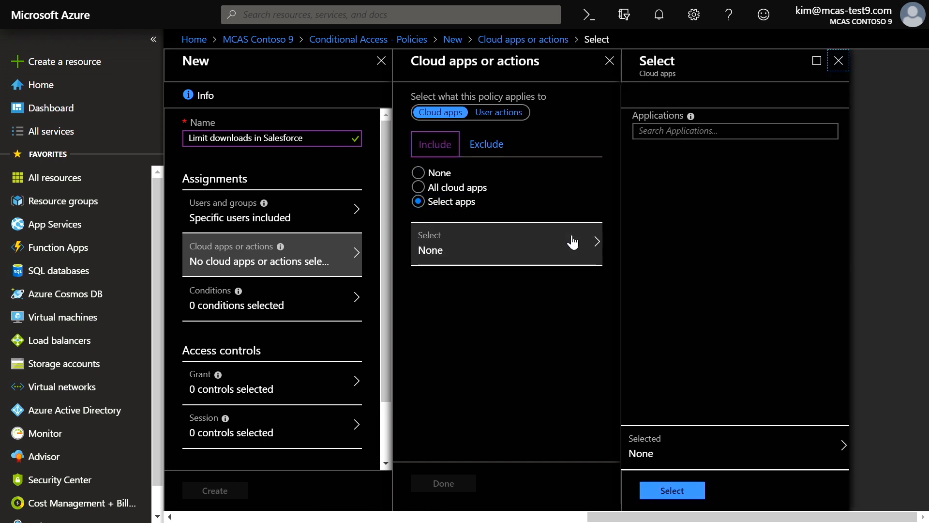
type("sales")
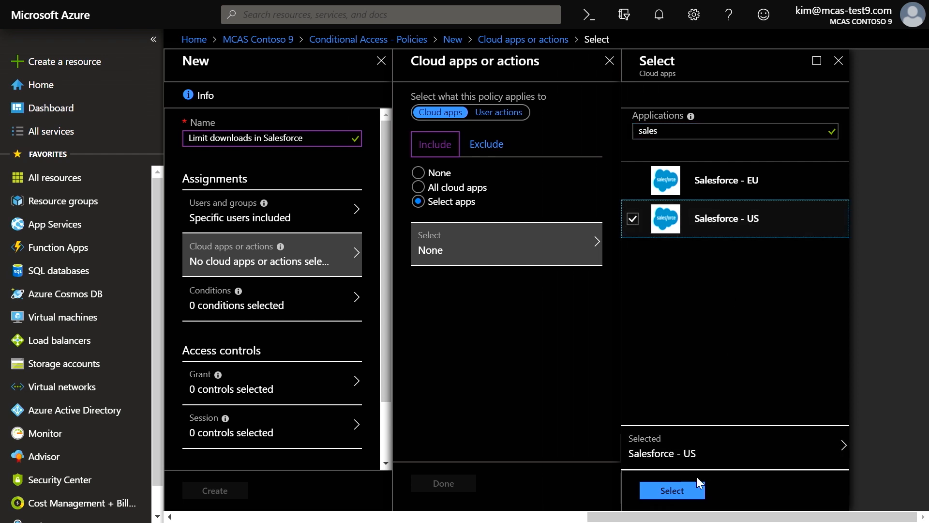
left_click(671, 491)
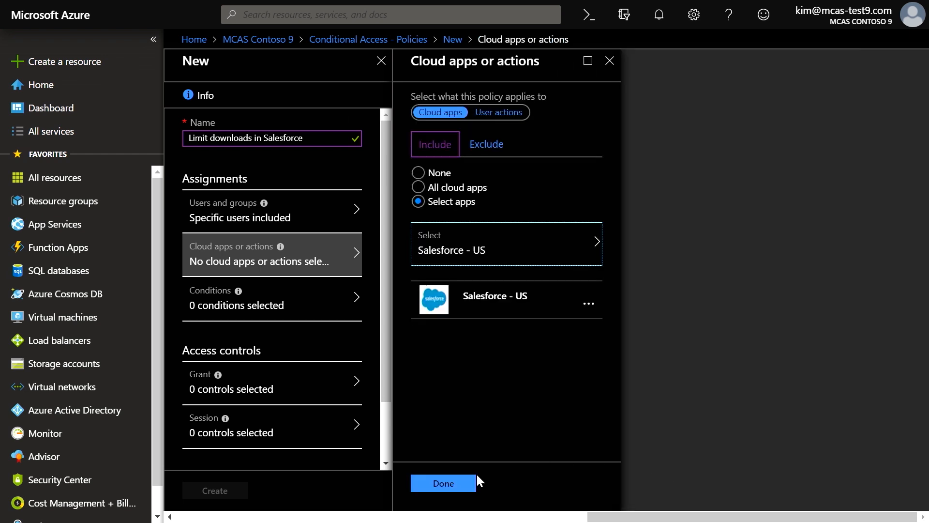
left_click(443, 483)
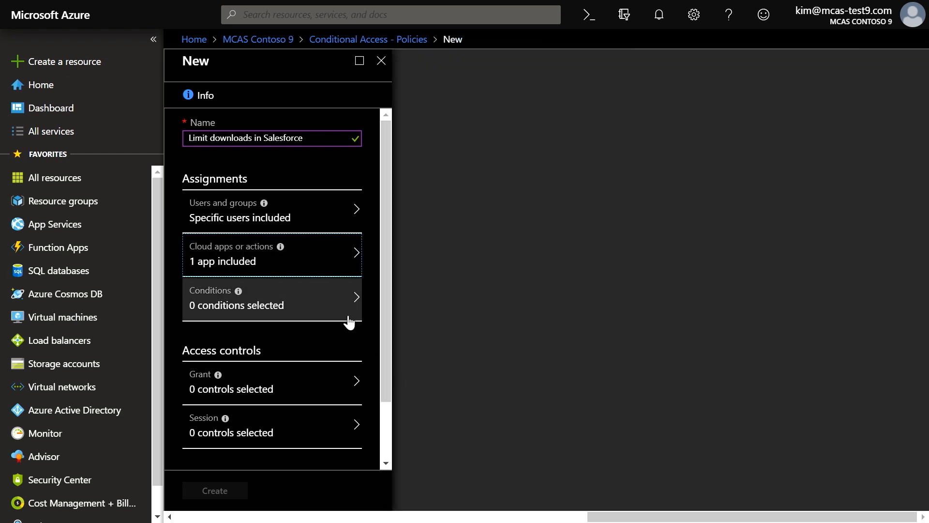
Step: Turn on the Device state condition, excluding Hybrid Azure AD joined and compliant devices
left_click(271, 297)
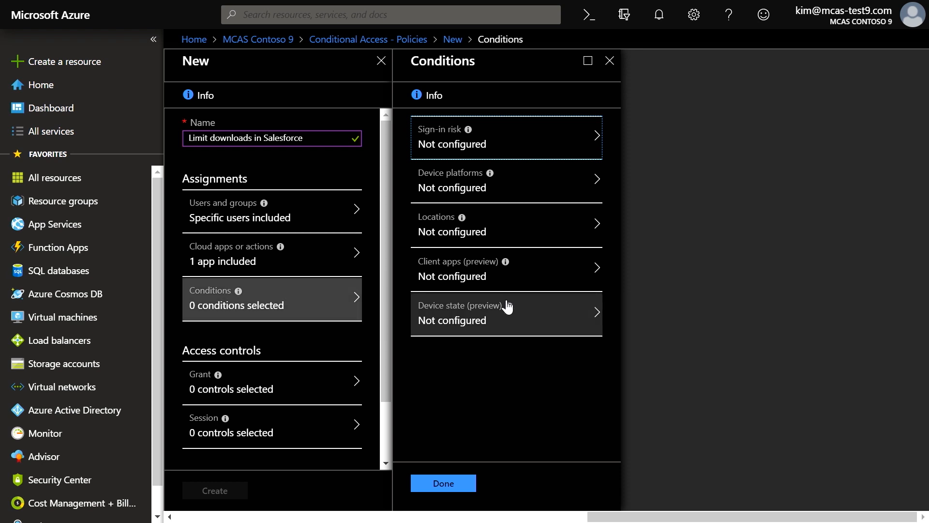
mouse_move(569, 324)
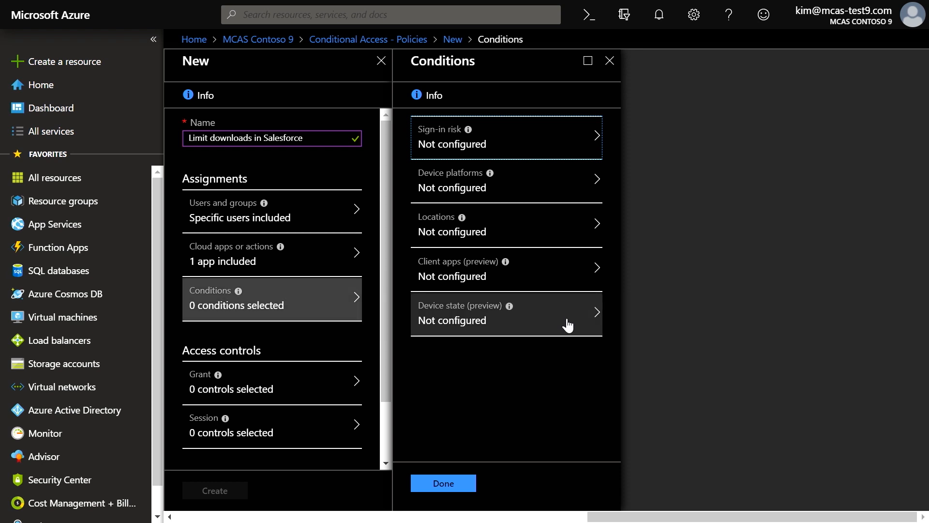
left_click(506, 314)
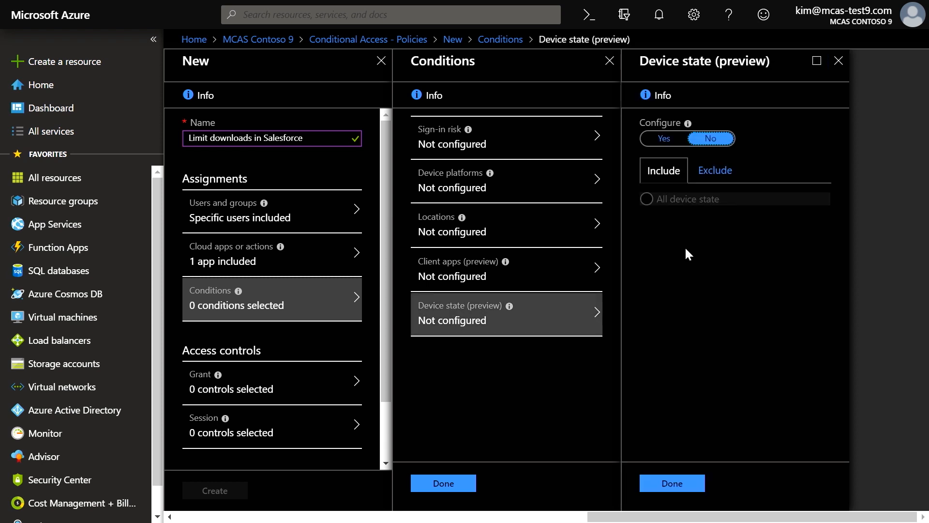
left_click(664, 139)
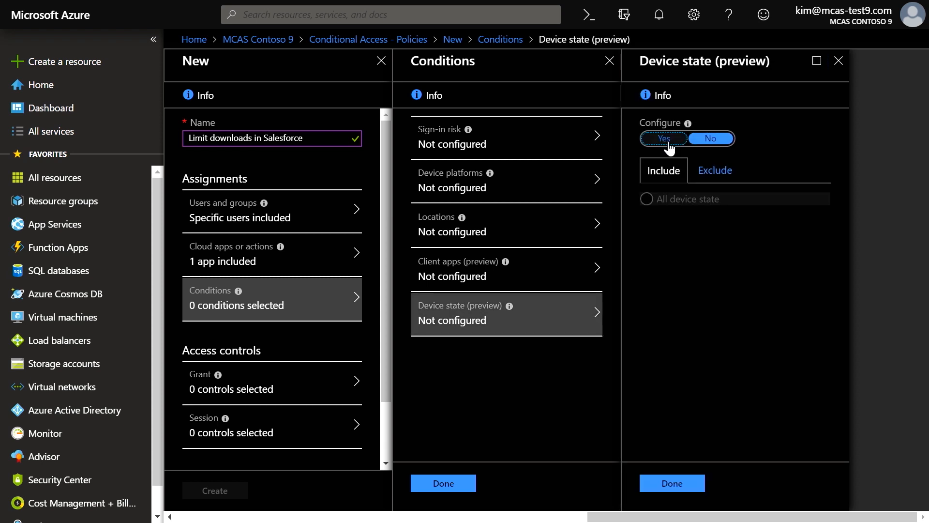
left_click(664, 138)
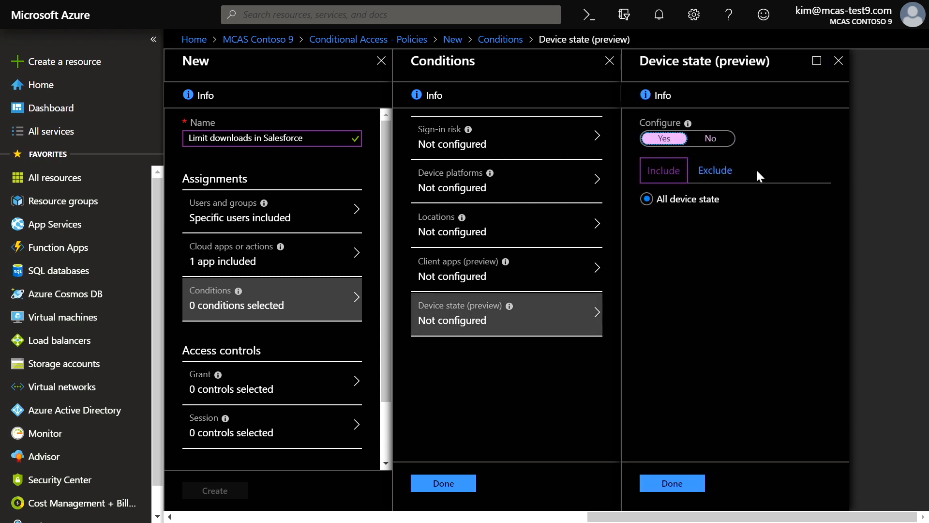
left_click(715, 170)
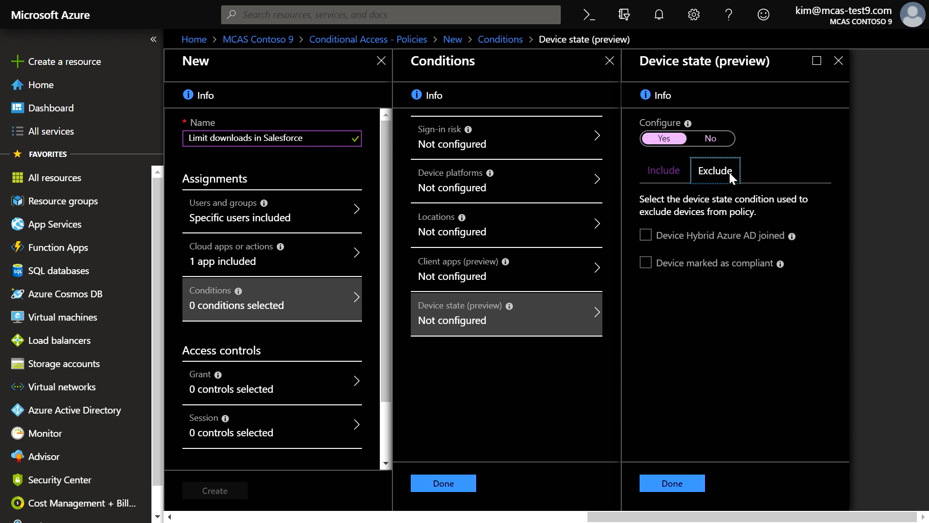
left_click(645, 263)
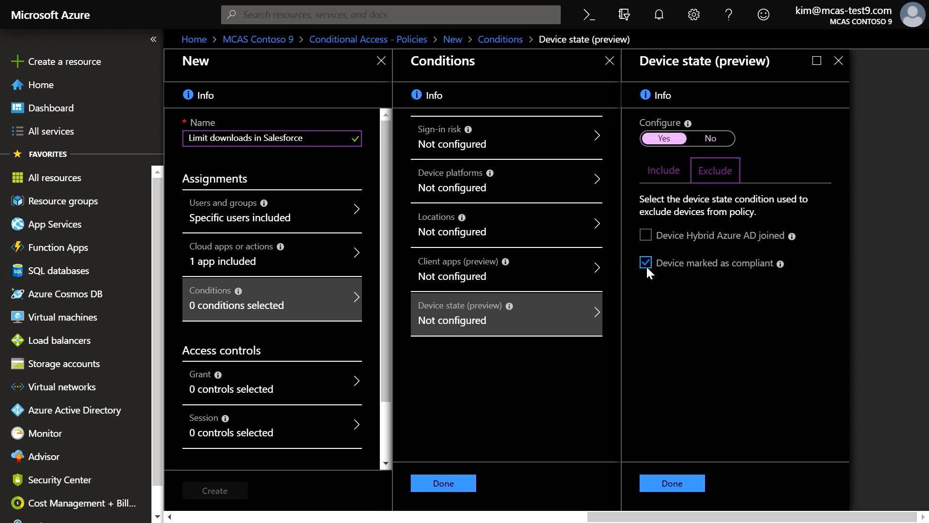
left_click(646, 235)
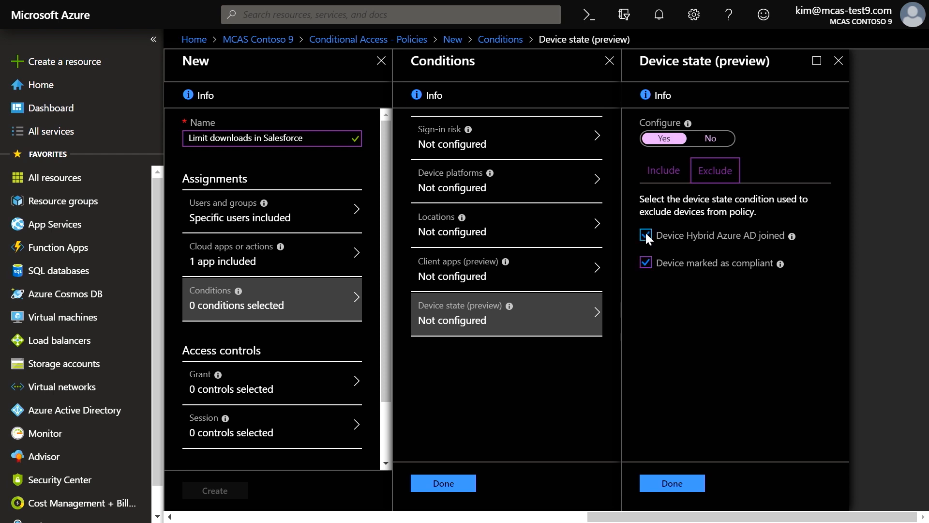
left_click(646, 236)
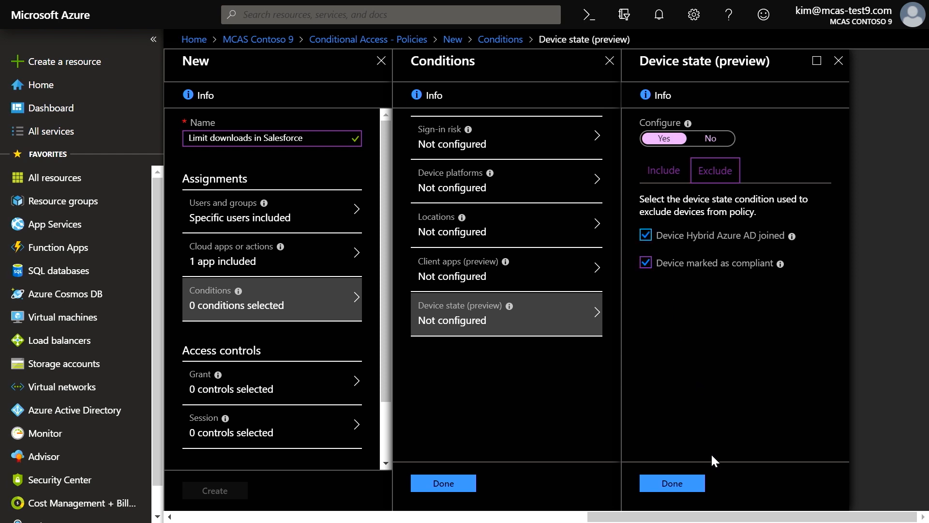
left_click(672, 482)
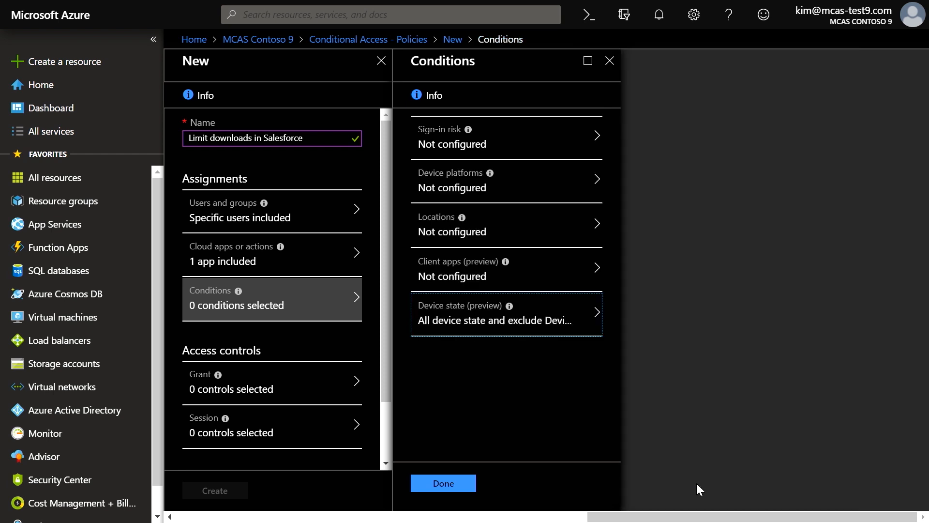
left_click(444, 483)
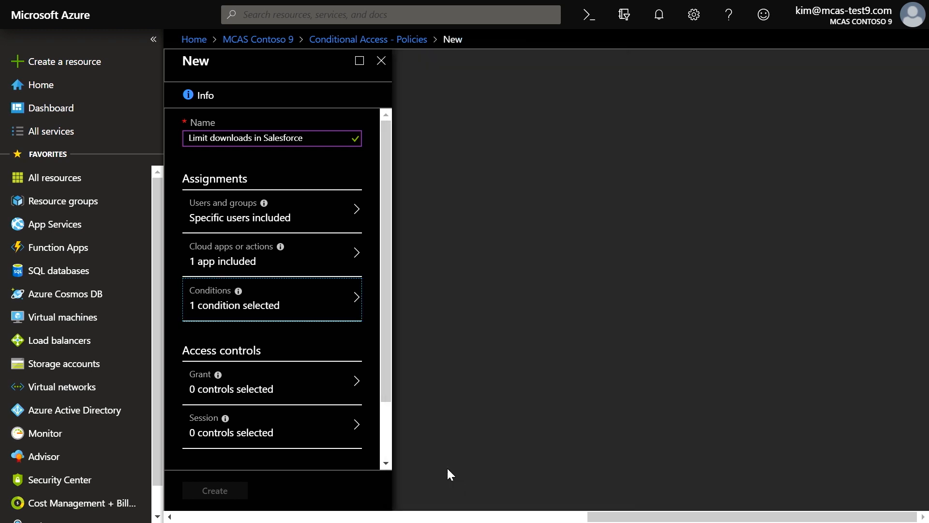
mouse_move(342, 435)
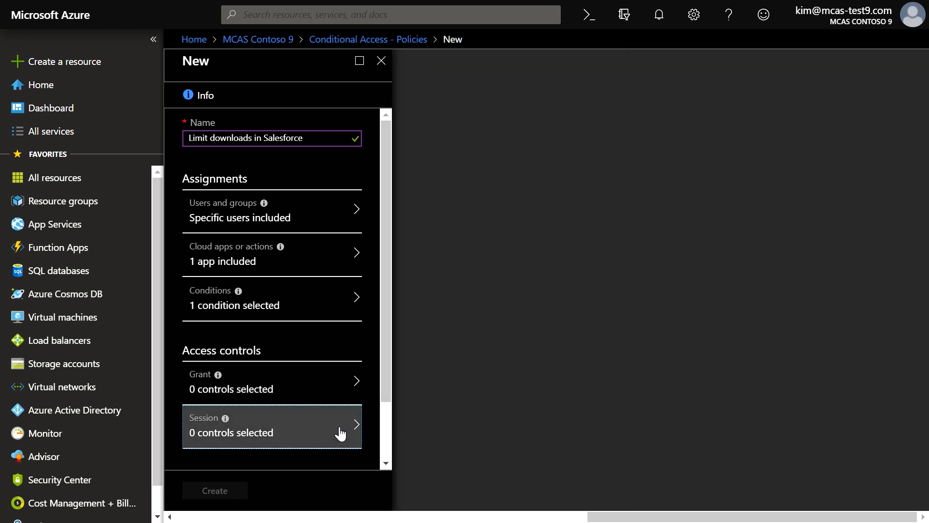
Step: Set the session control to Conditional Access App Control with Block downloads (preview)
left_click(272, 427)
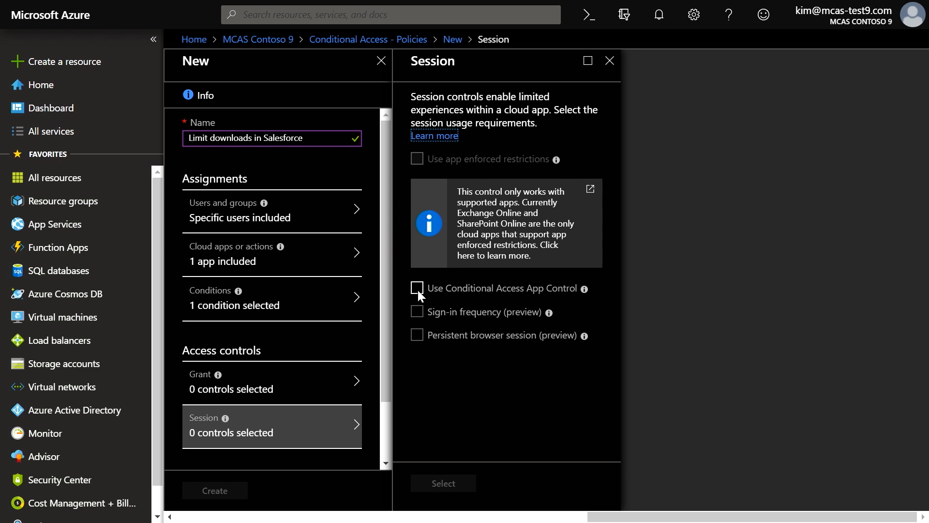
left_click(416, 288)
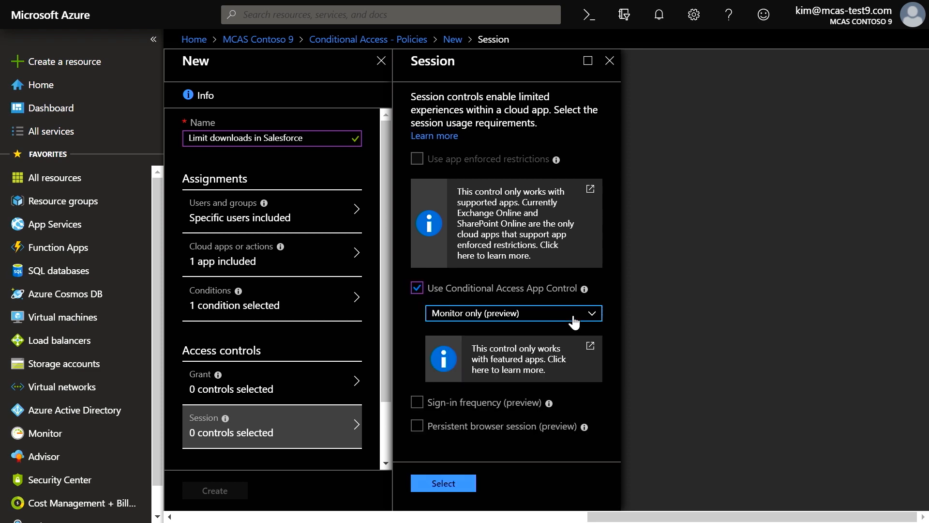
left_click(513, 313)
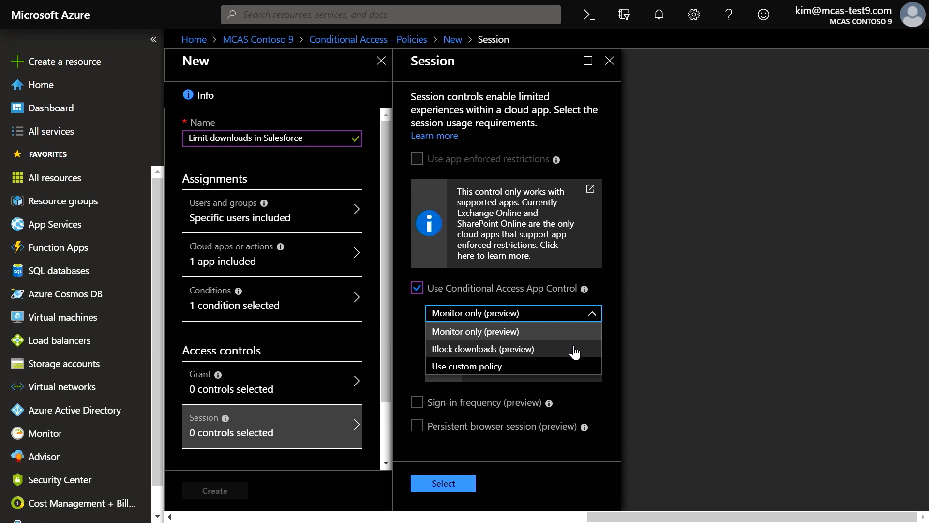
left_click(483, 349)
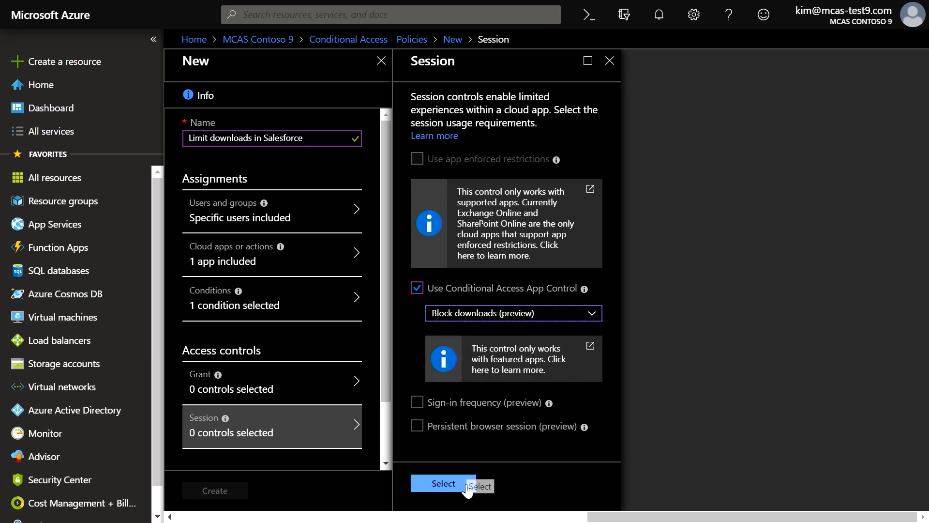
left_click(443, 483)
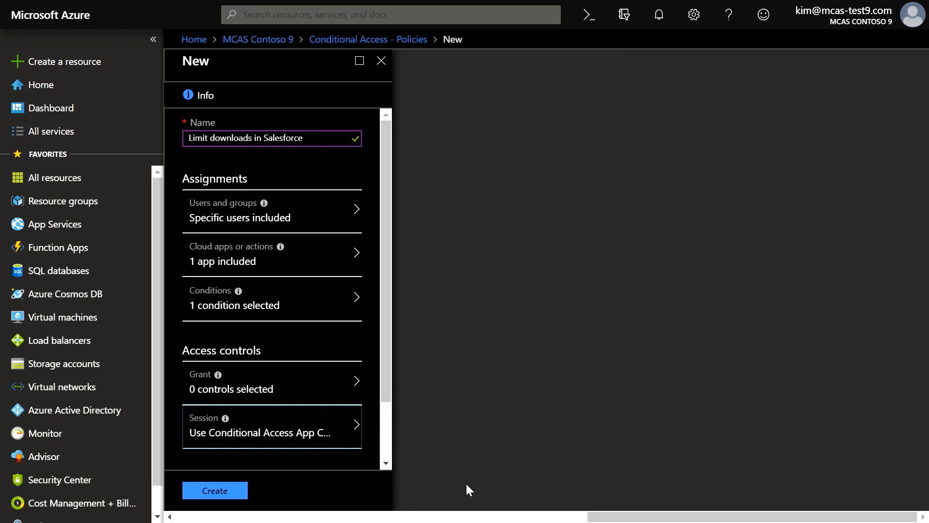
mouse_move(215, 491)
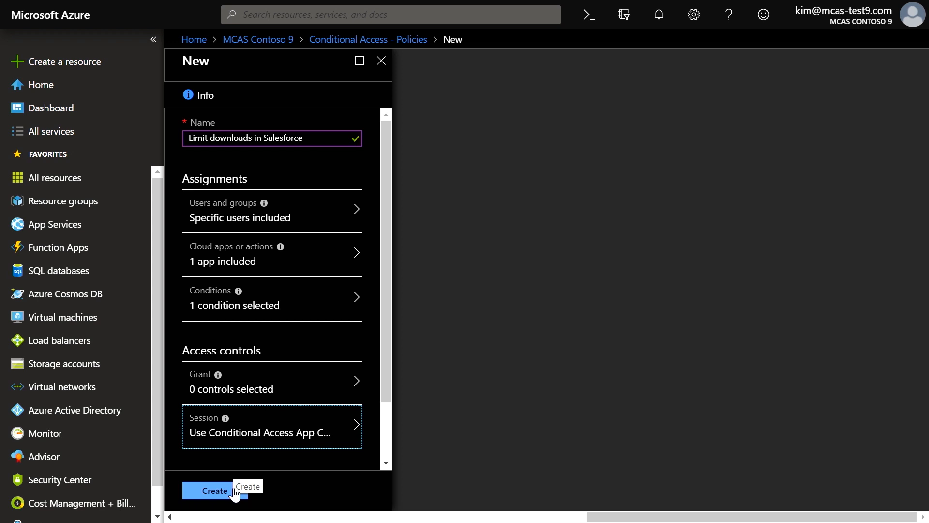
Step: Create the policy and confirm it appears in the Conditional Access policies list
left_click(214, 491)
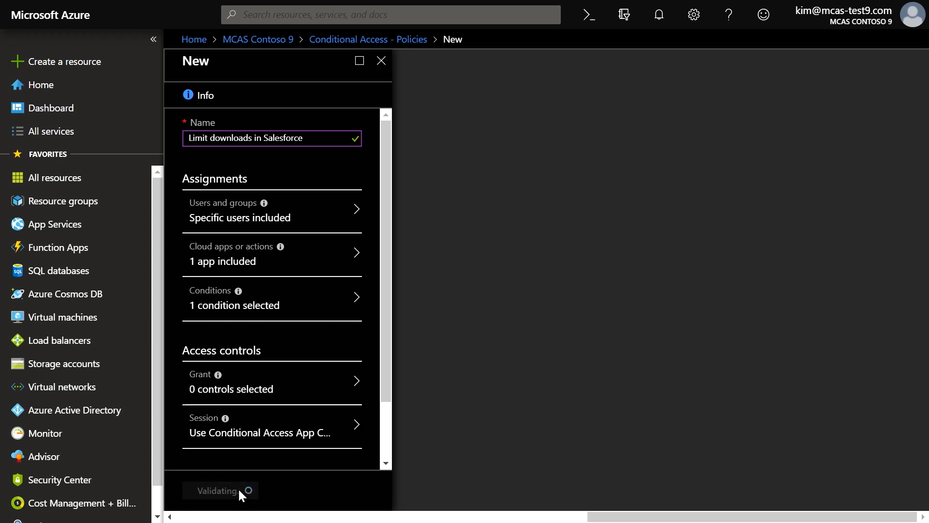
left_click(222, 490)
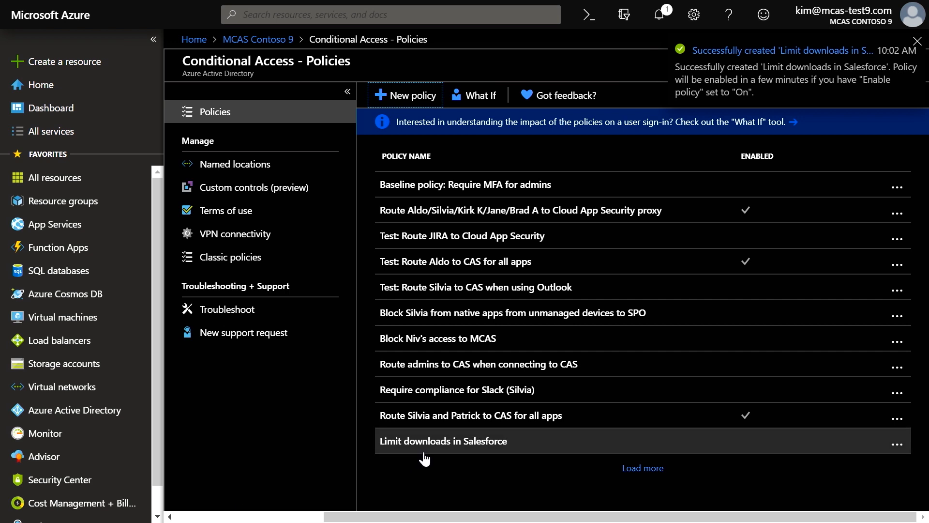
left_click(902, 38)
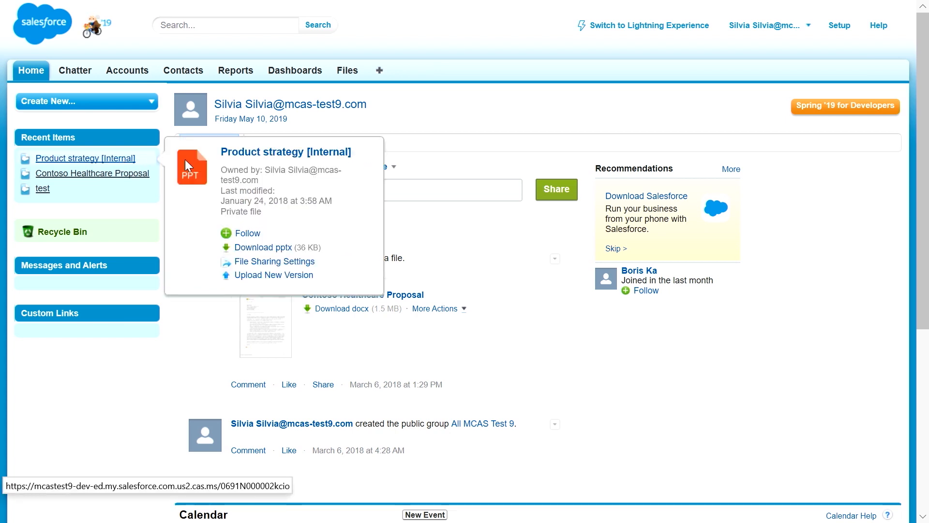
mouse_move(271, 249)
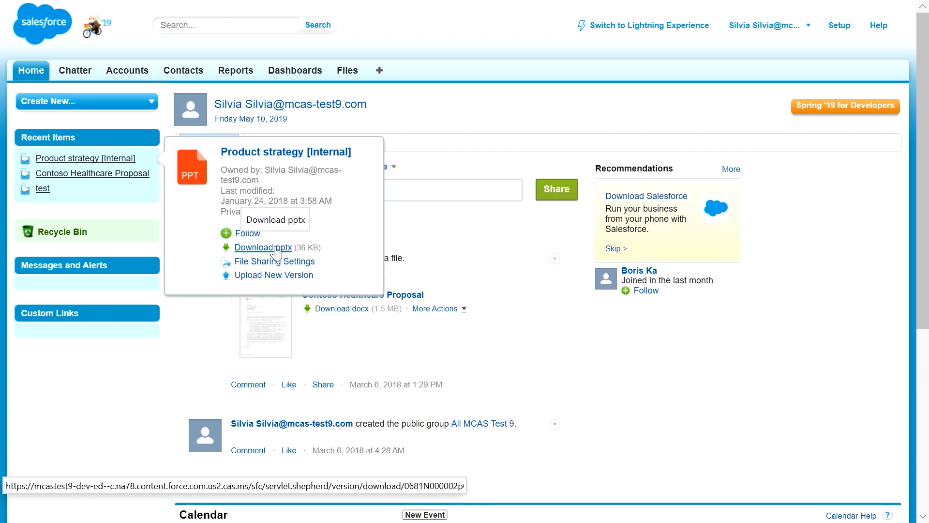
Step: Try downloading Product strategy [Internal].pptx from Recent Items, triggering the block notice
left_click(263, 247)
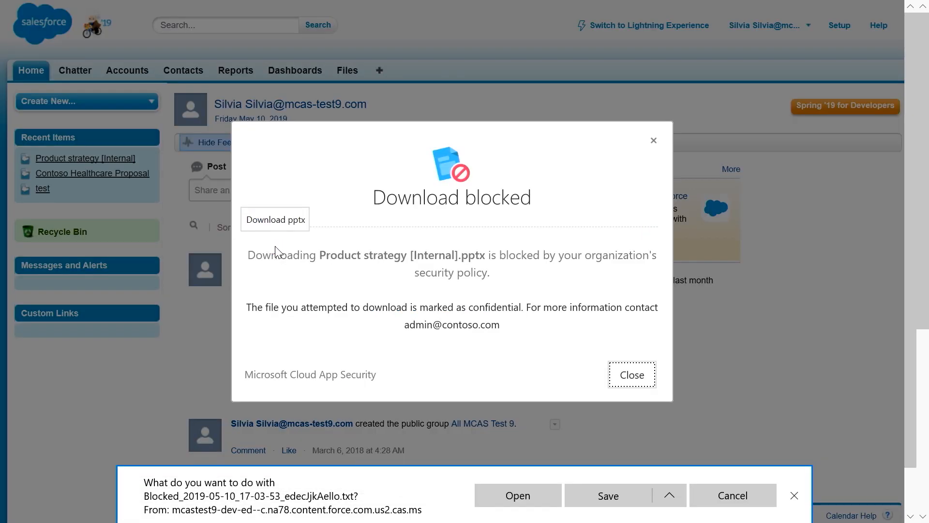